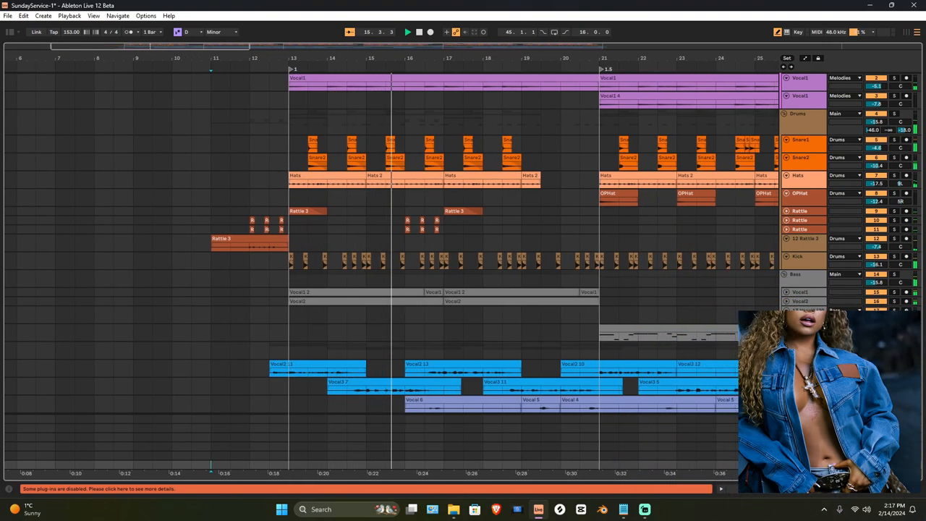
{"action": "scroll", "scroll_direction": "right", "scroll_amount": 3}
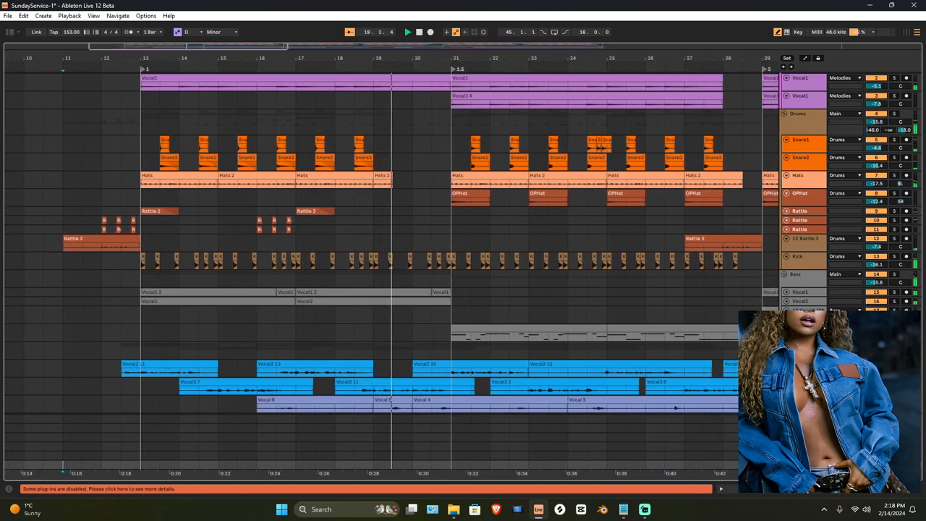
{"action": "scroll", "scroll_direction": "right", "scroll_amount": 3}
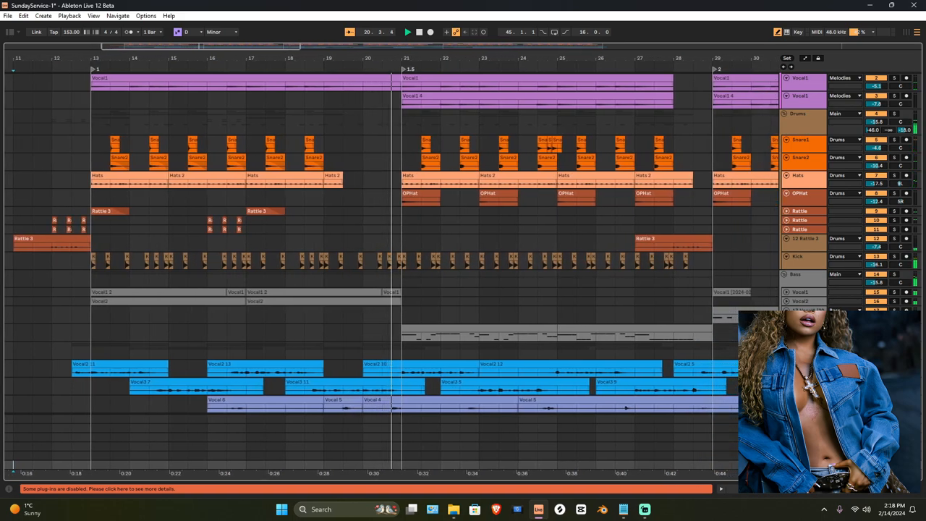
{"action": "scroll", "scroll_direction": "right", "scroll_amount": 3}
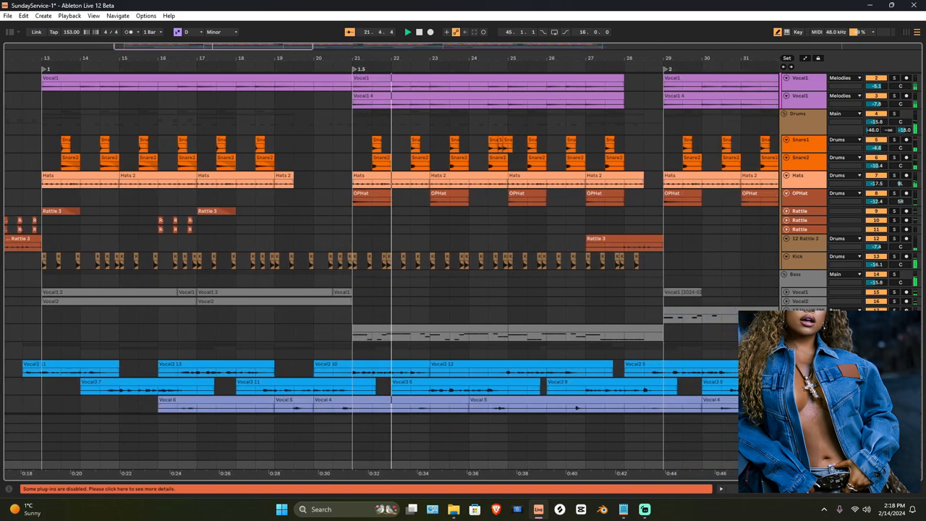
{"action": "scroll", "scroll_direction": "right", "scroll_amount": 3}
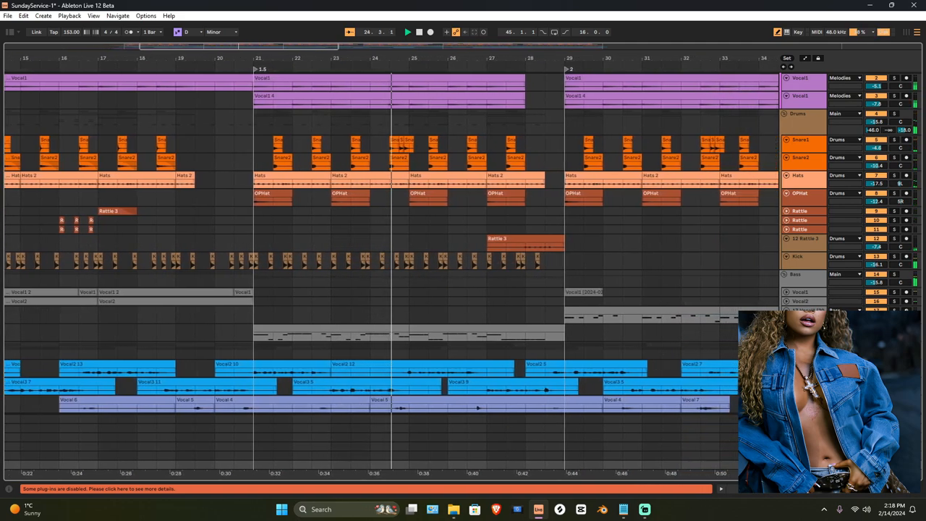
{"action": "scroll", "scroll_direction": "right", "scroll_amount": 3}
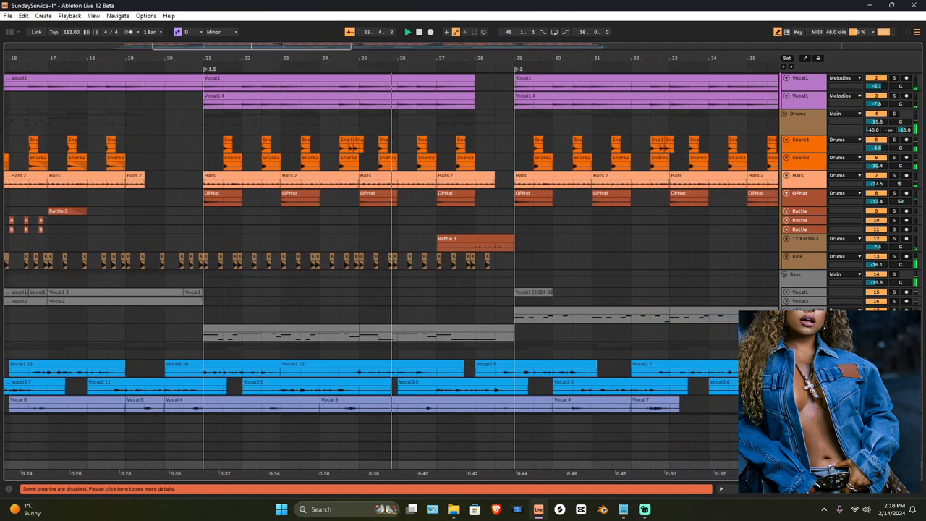